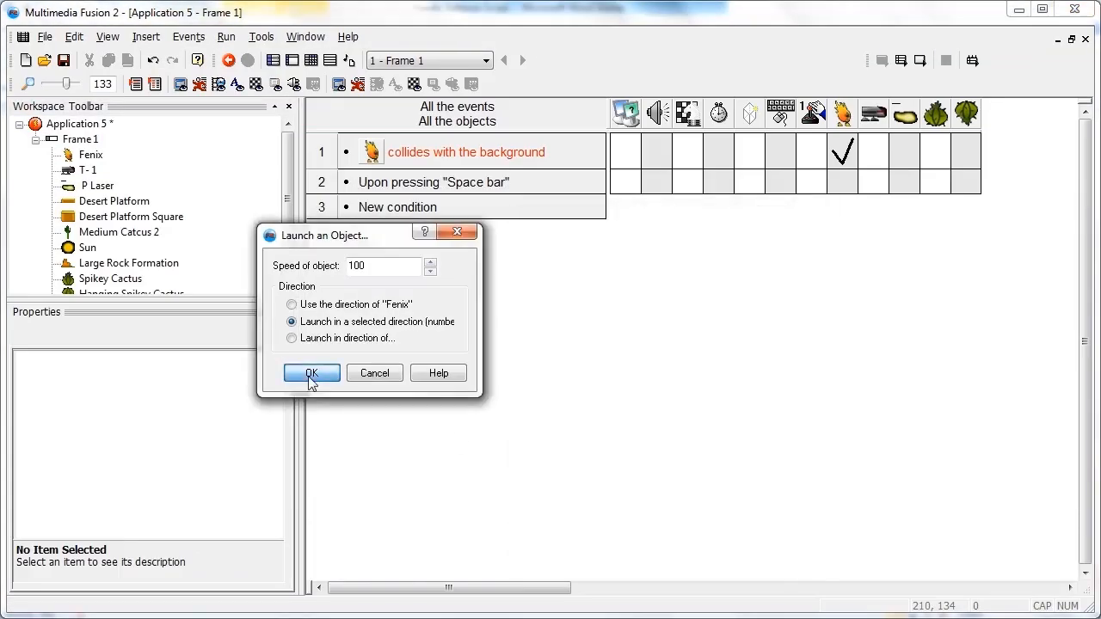
- Confirm launching the object at speed 100, then start a message to a teacher on the course site
click(310, 372)
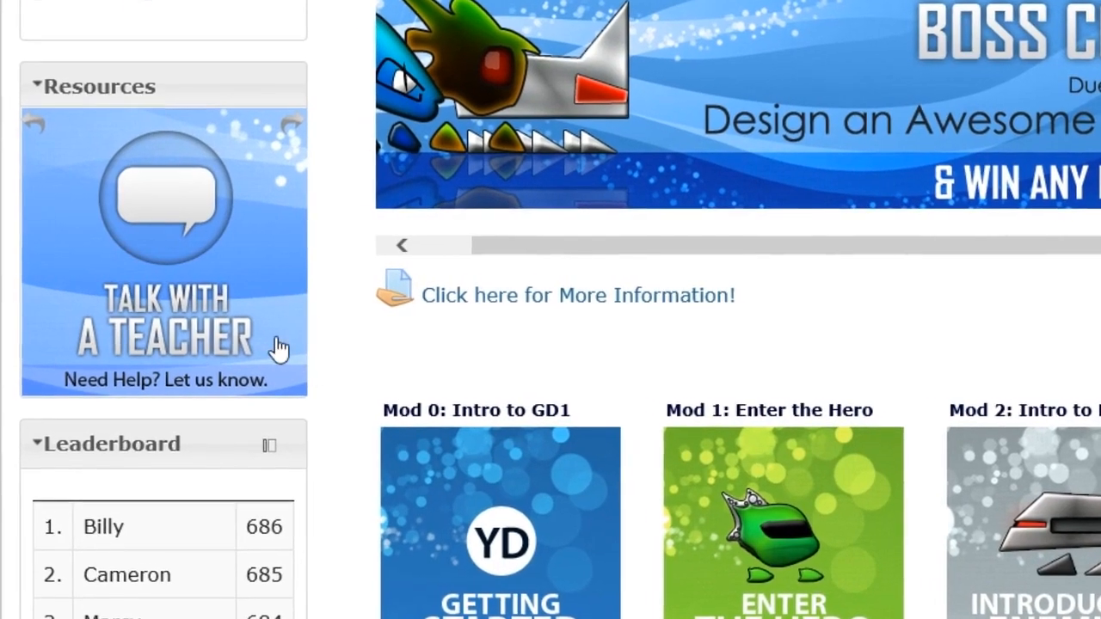
click(163, 249)
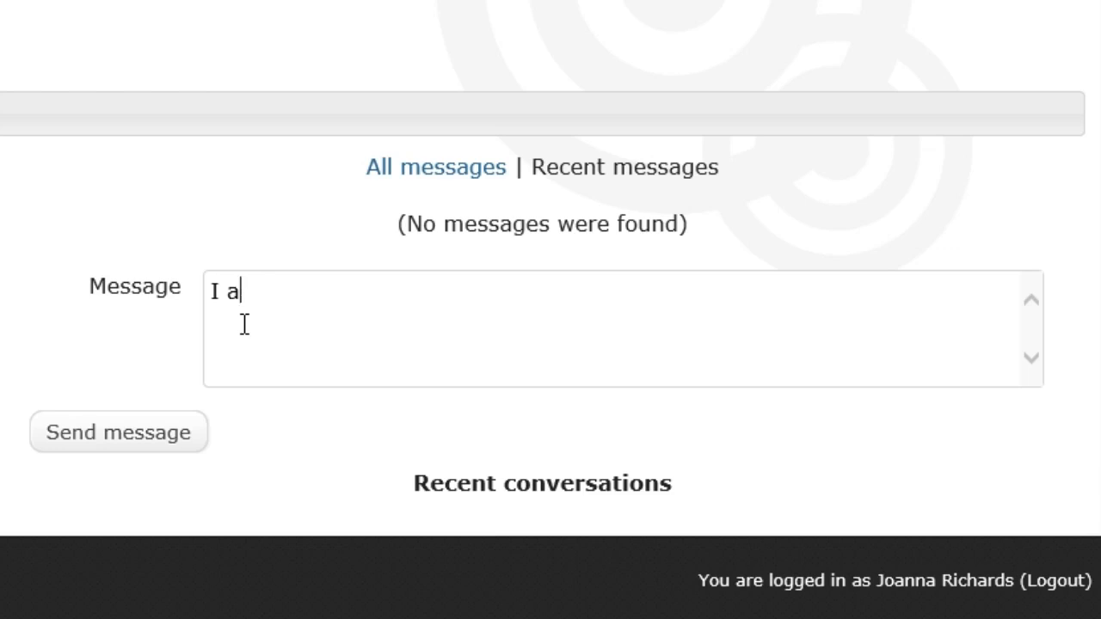